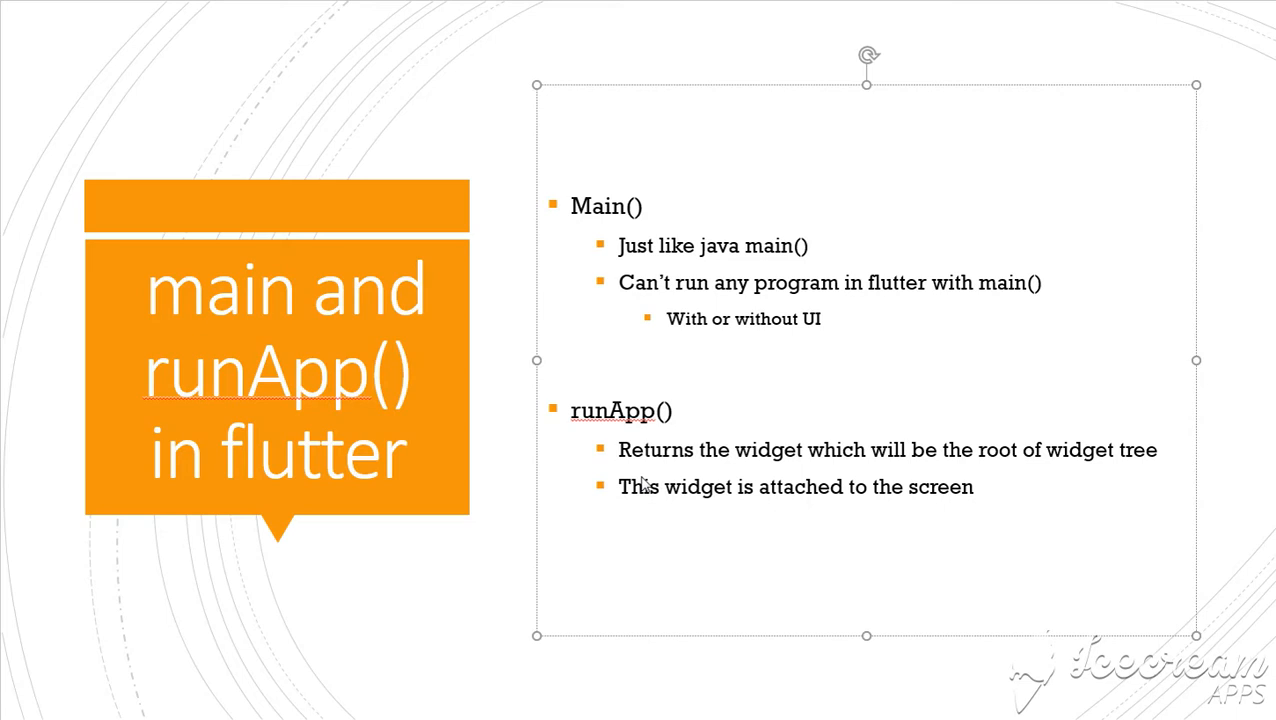
double_click(596, 206)
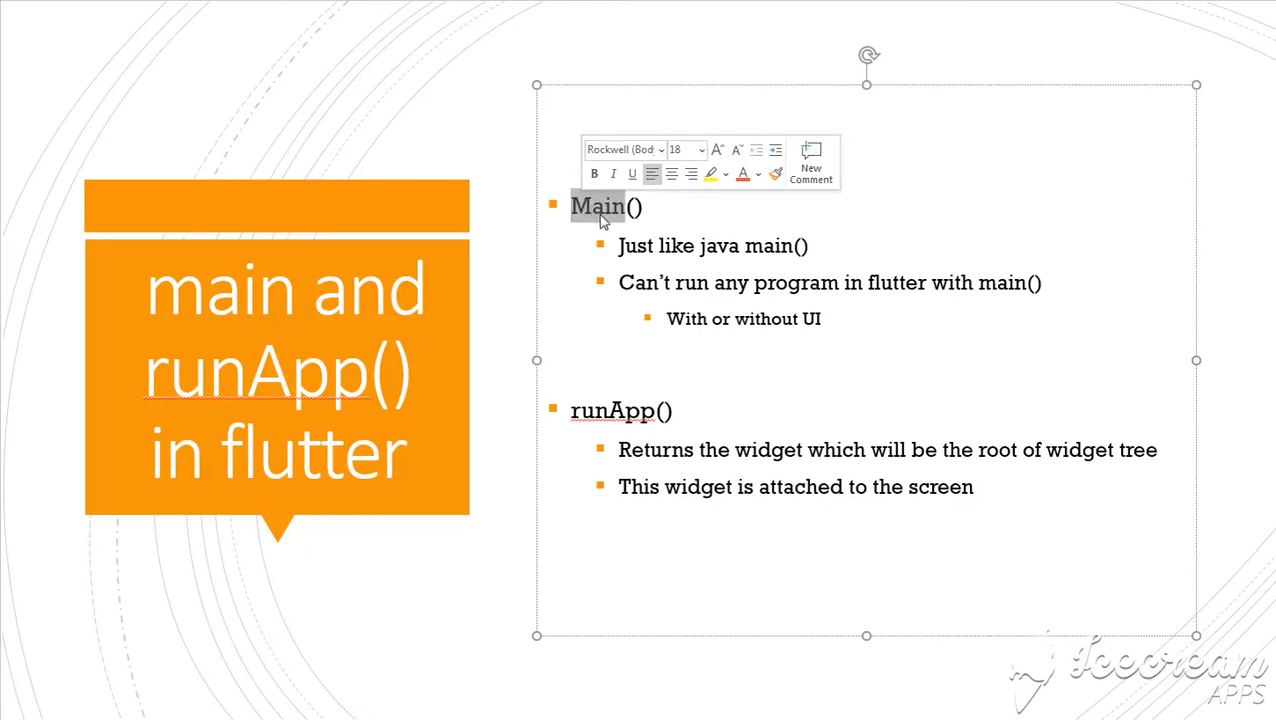